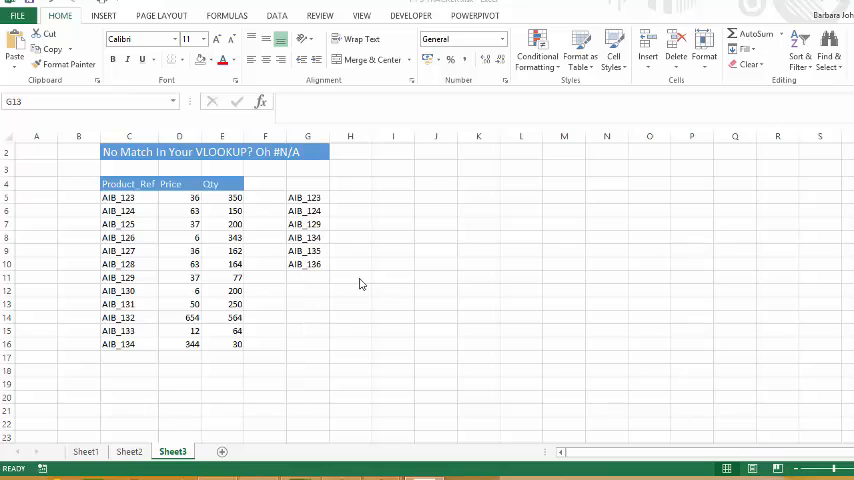
mouse_move(344, 226)
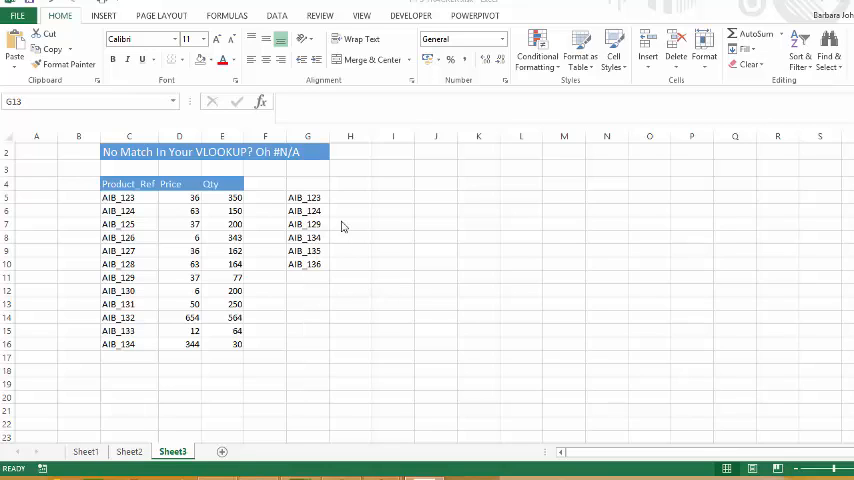
- Begin a VLOOKUP in H3 using the first product ref G3 as the lookup value
left_click(350, 196)
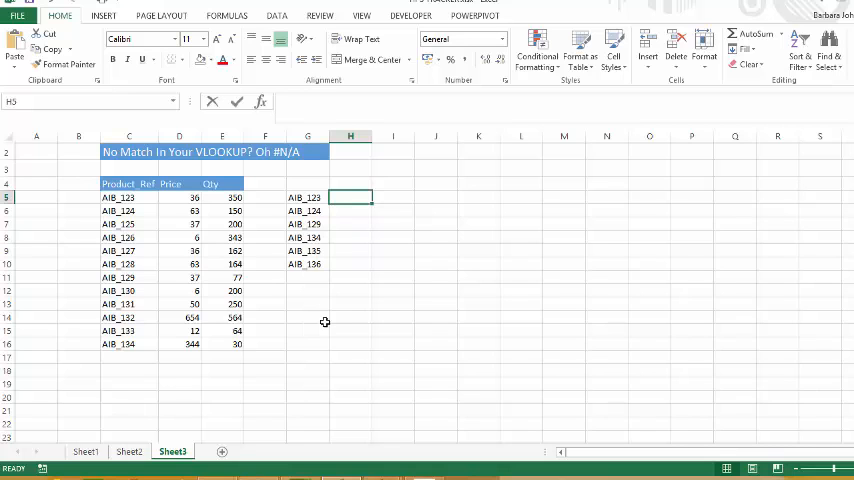
type("=VLOOK")
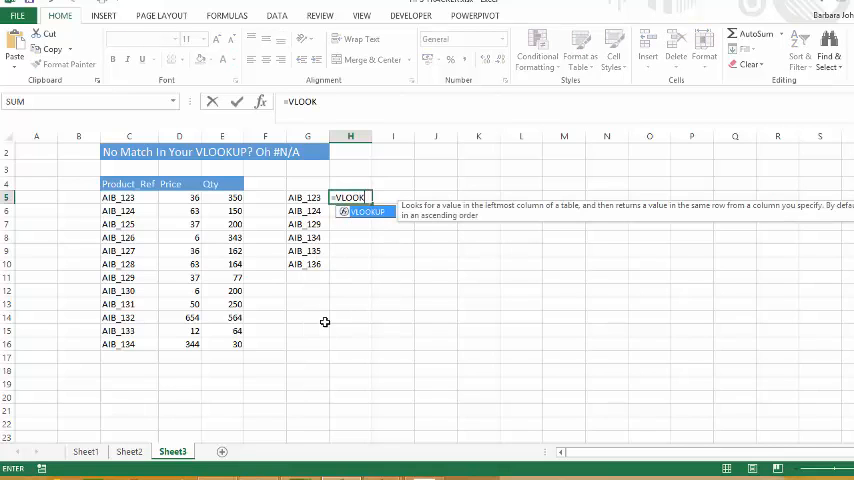
mouse_move(260, 100)
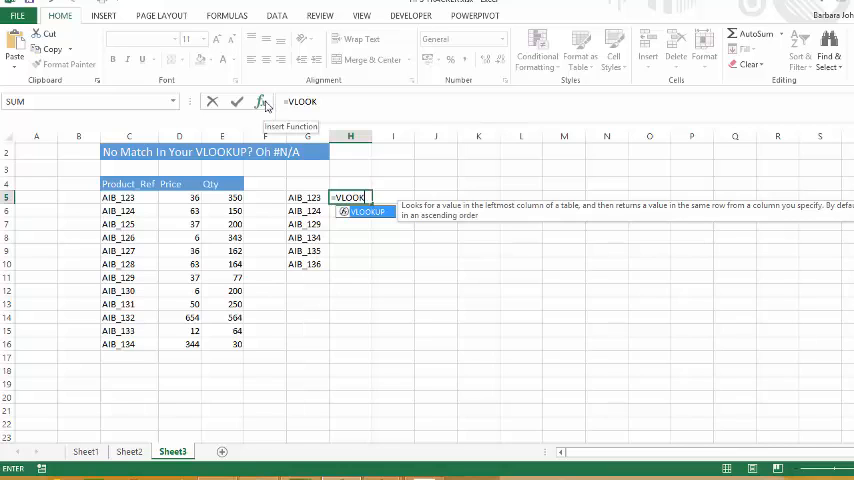
mouse_move(364, 262)
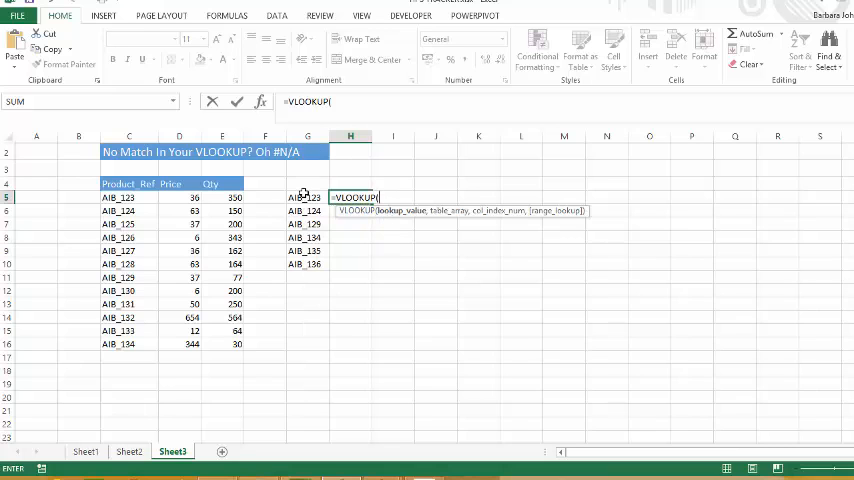
left_click(308, 196)
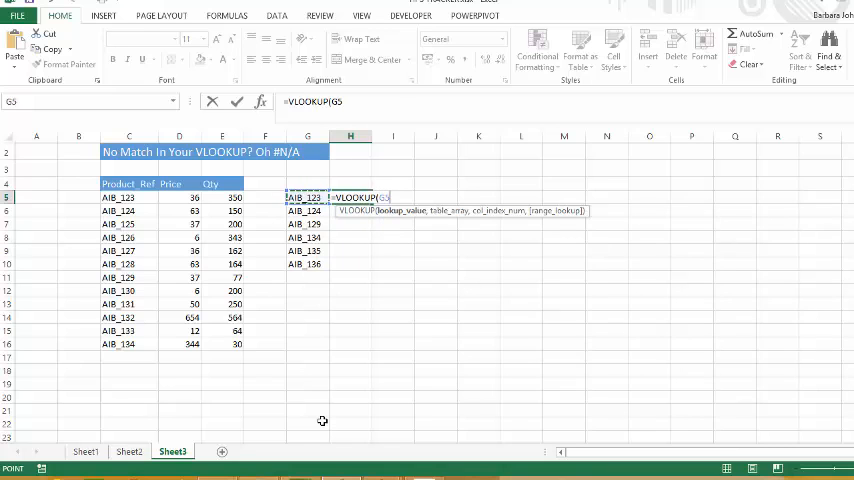
type(",")
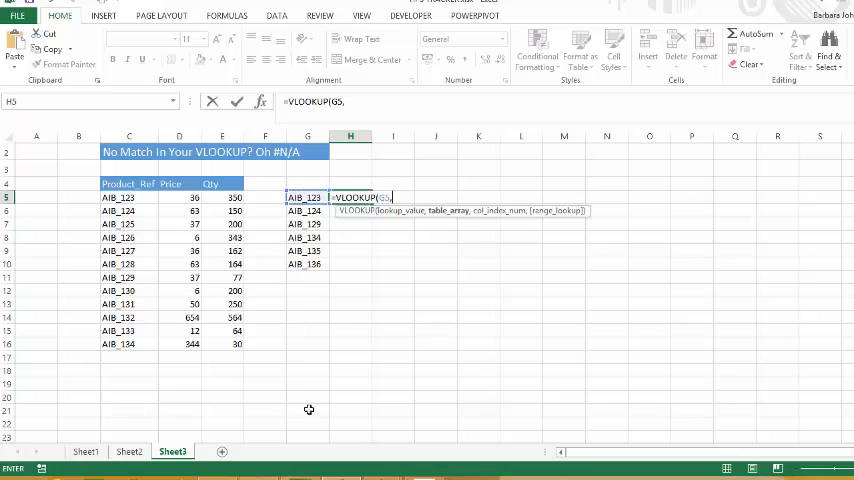
- Use the absolute C:E product table as range, column 3, exact match, returning 330
left_click_drag(128, 184, 234, 196)
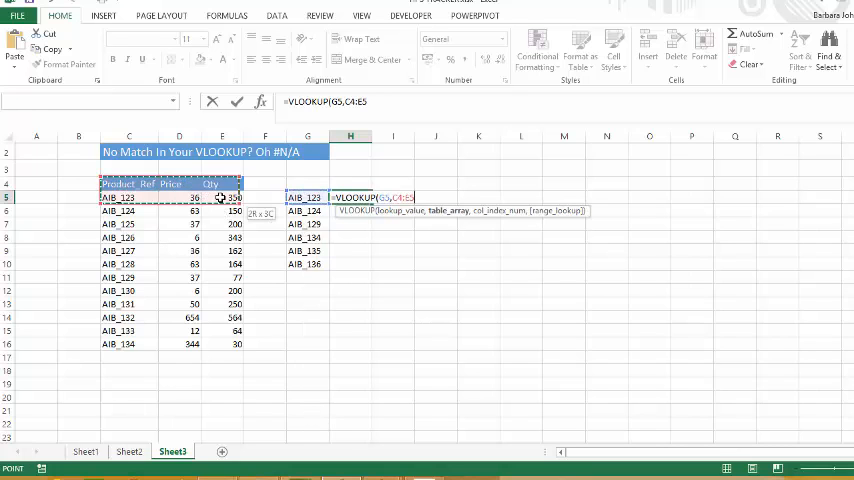
left_click_drag(220, 196, 234, 344)
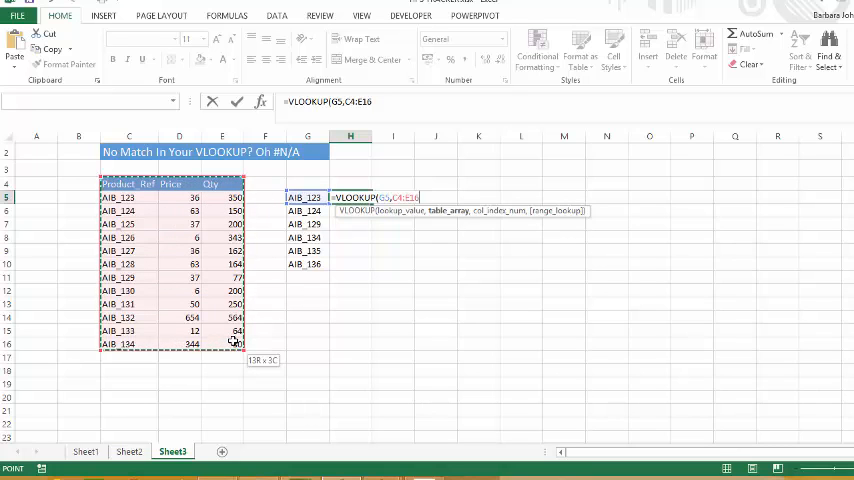
key("f4")
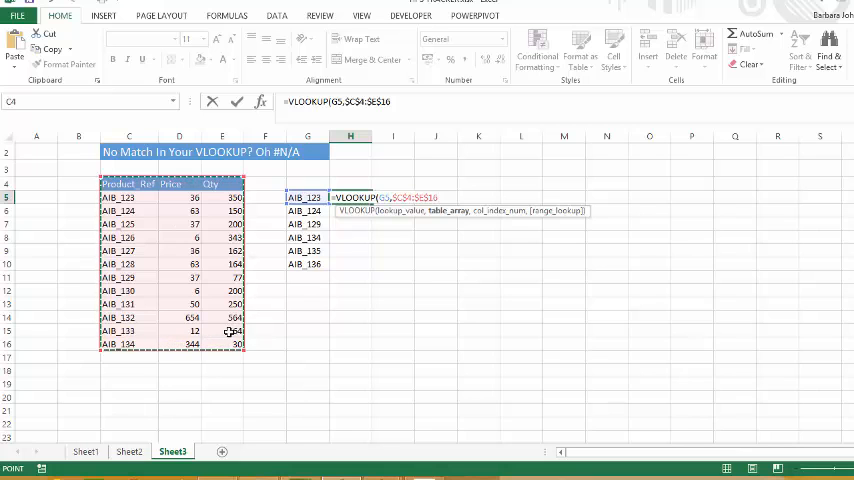
type(",")
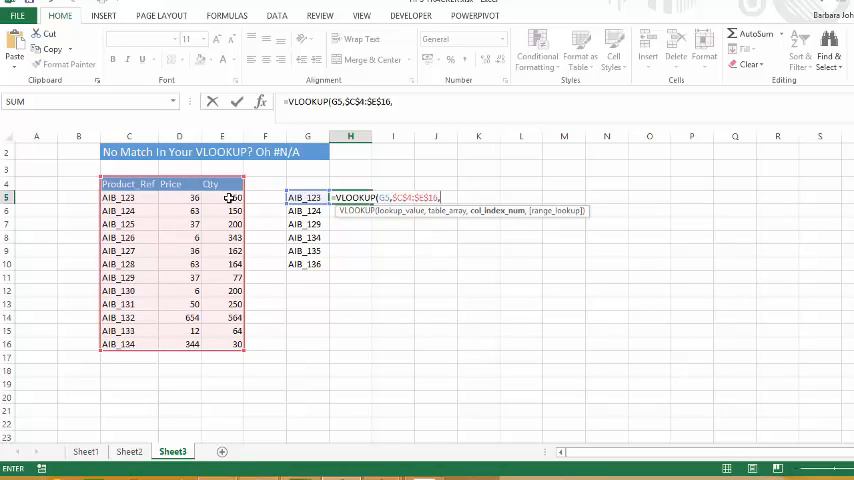
type("3")
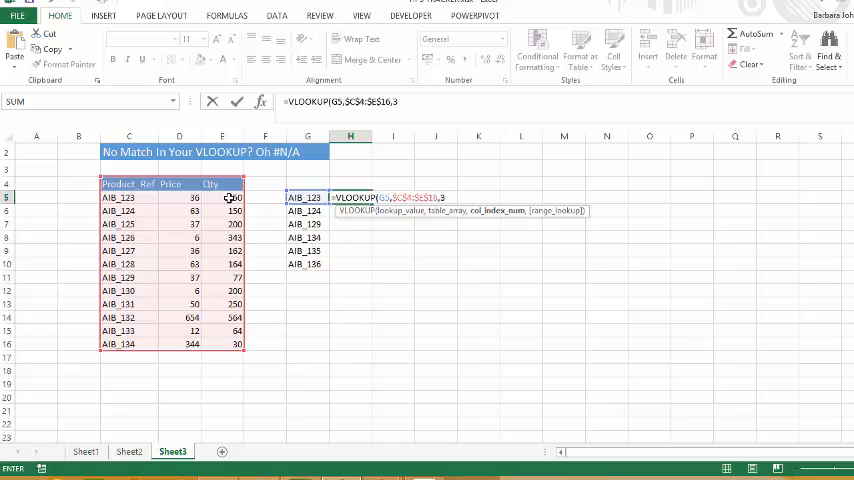
type(",")
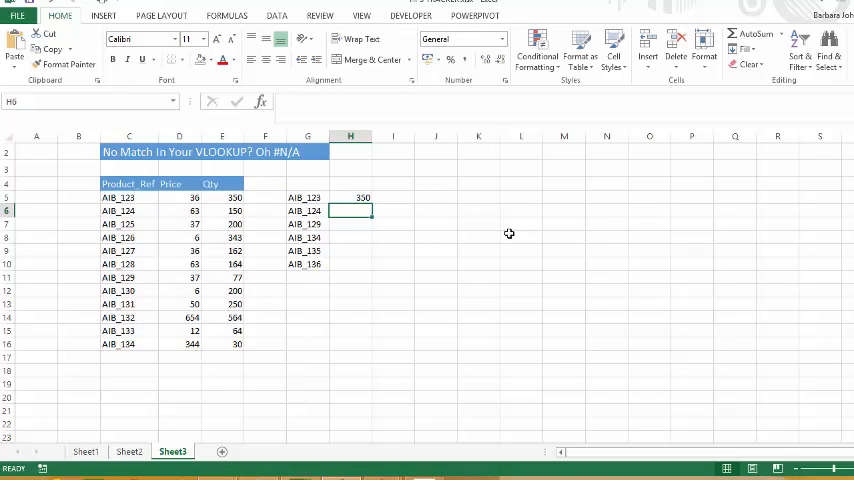
- Fill the VLOOKUP down to H8, giving 150, 77, 30 and #N/A for two refs
left_click(308, 196)
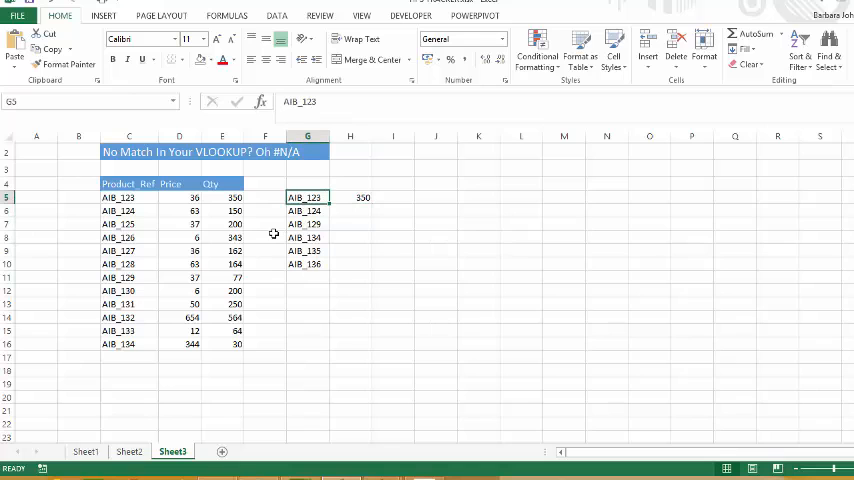
left_click(220, 196)
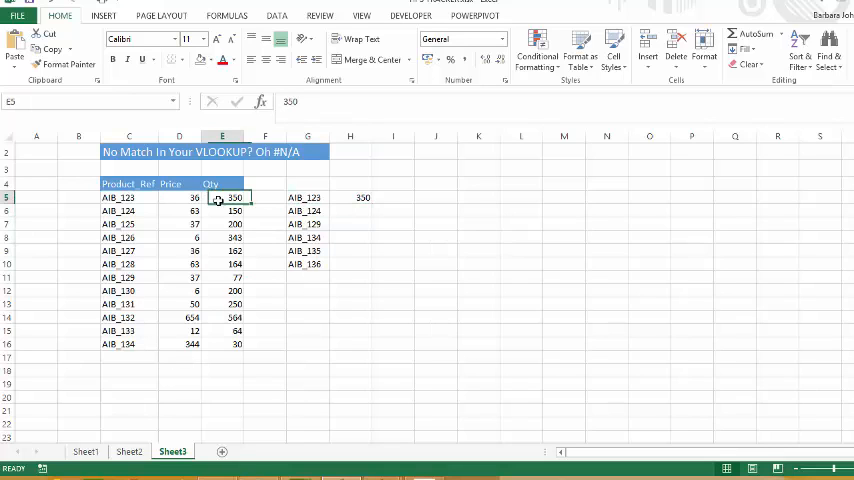
left_click(350, 196)
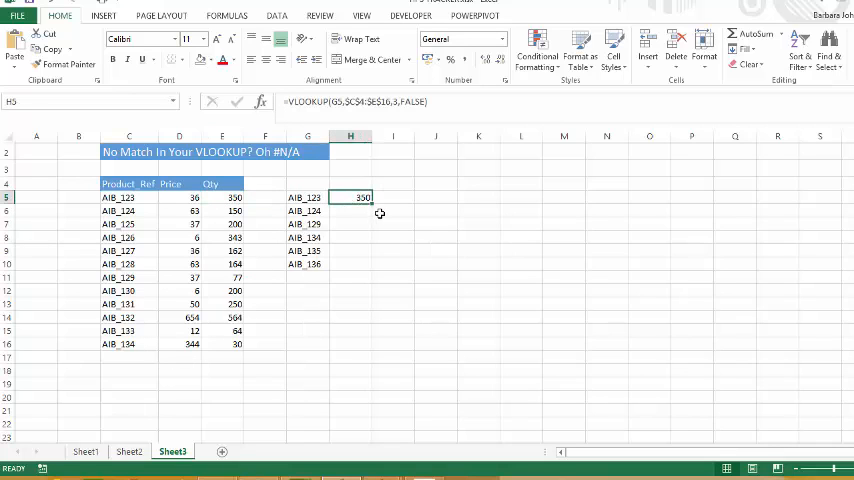
left_click_drag(352, 196, 352, 264)
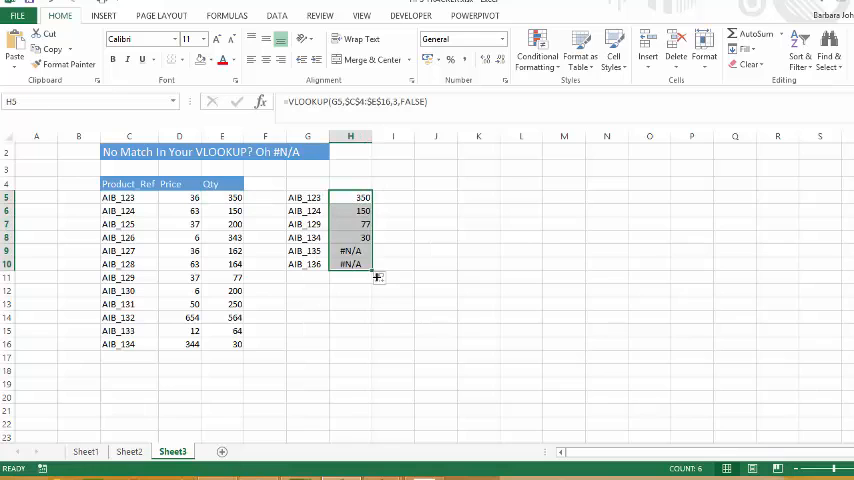
mouse_move(344, 280)
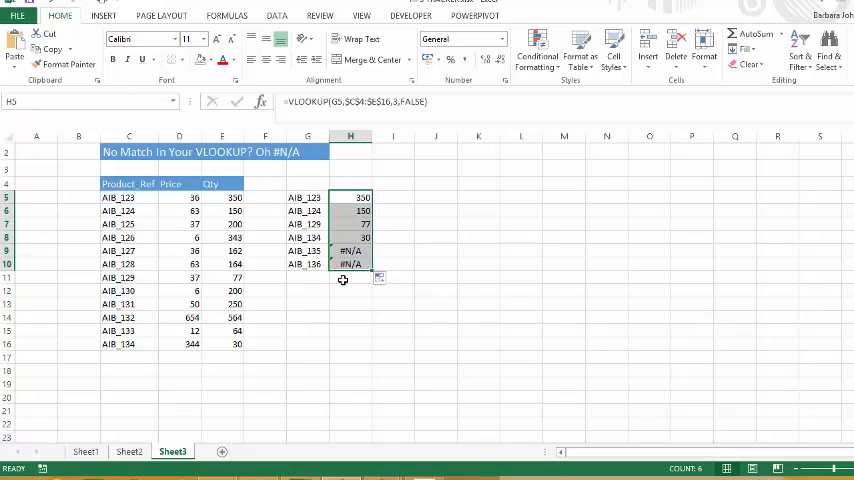
- Review the first lookup and a cell that returned #N/A
left_click(350, 196)
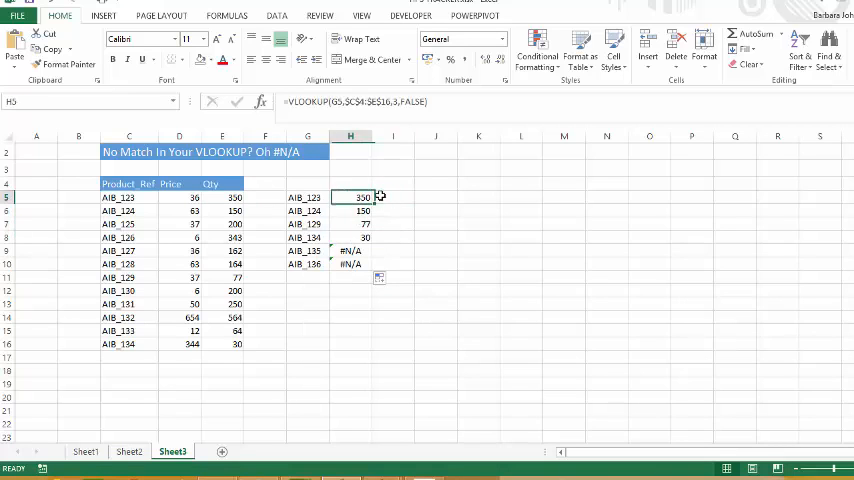
left_click(350, 250)
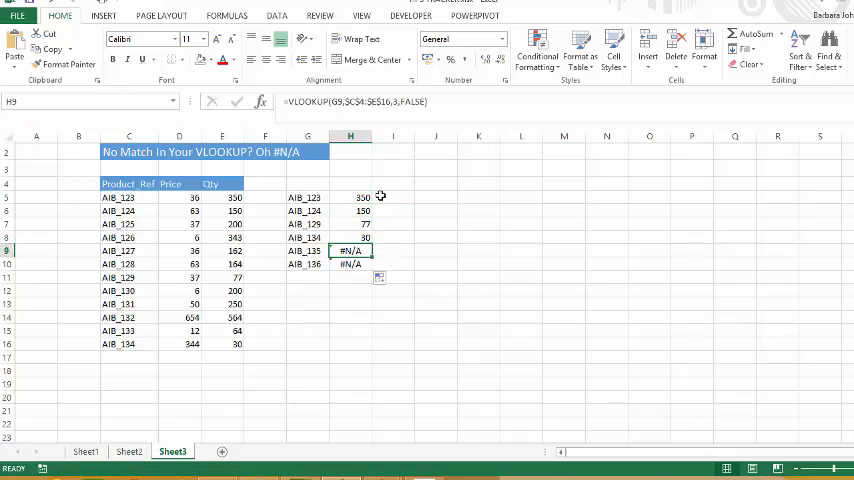
left_click(392, 250)
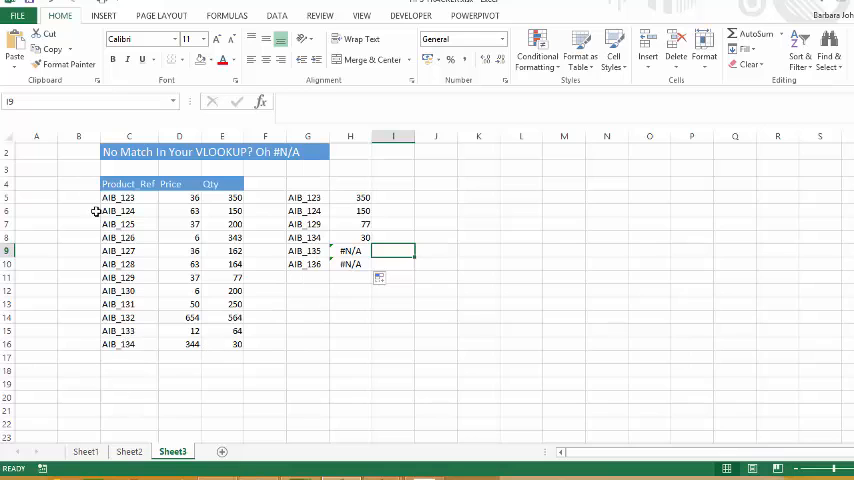
left_click(350, 196)
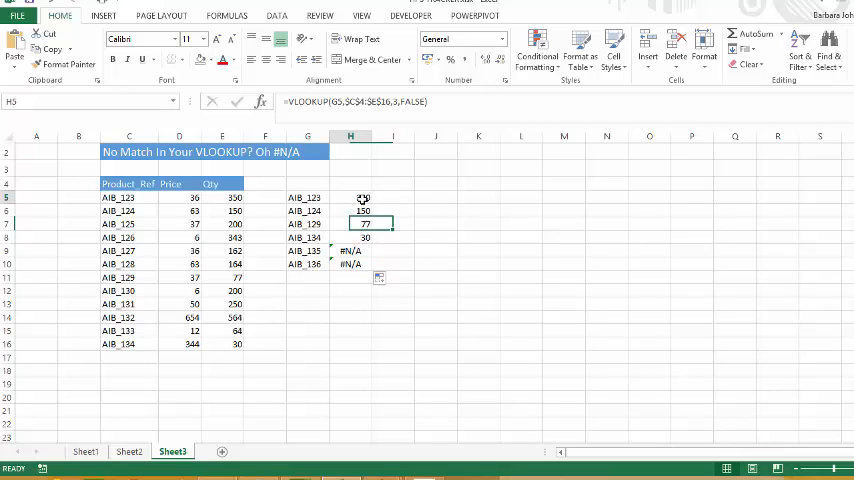
left_click(352, 264)
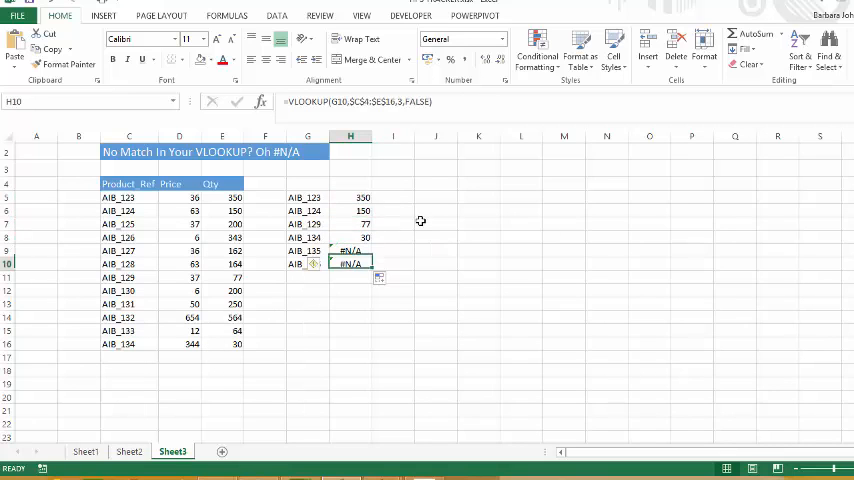
left_click(350, 196)
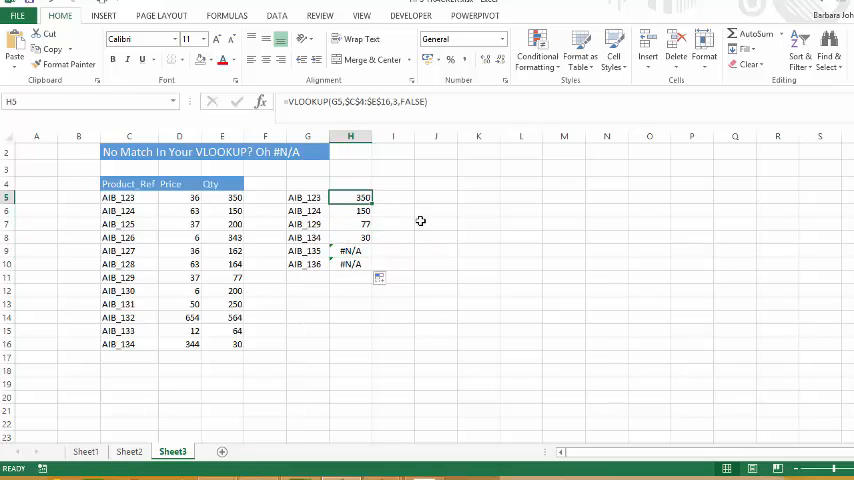
mouse_move(412, 260)
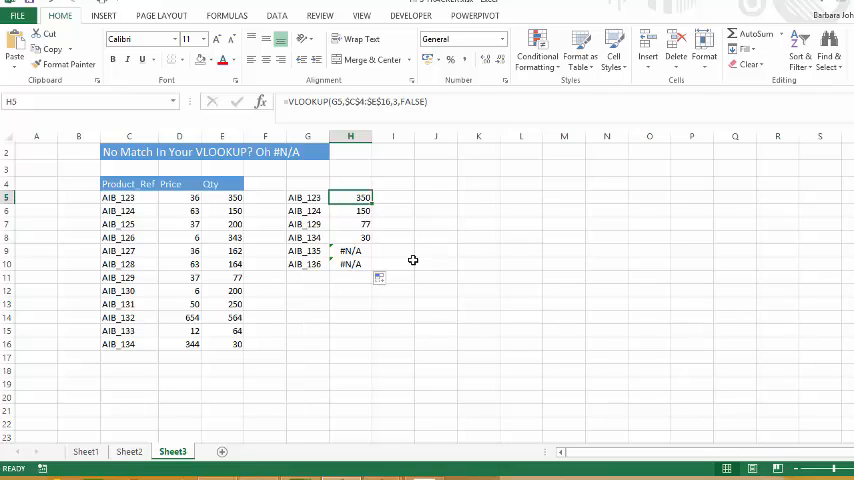
mouse_move(356, 270)
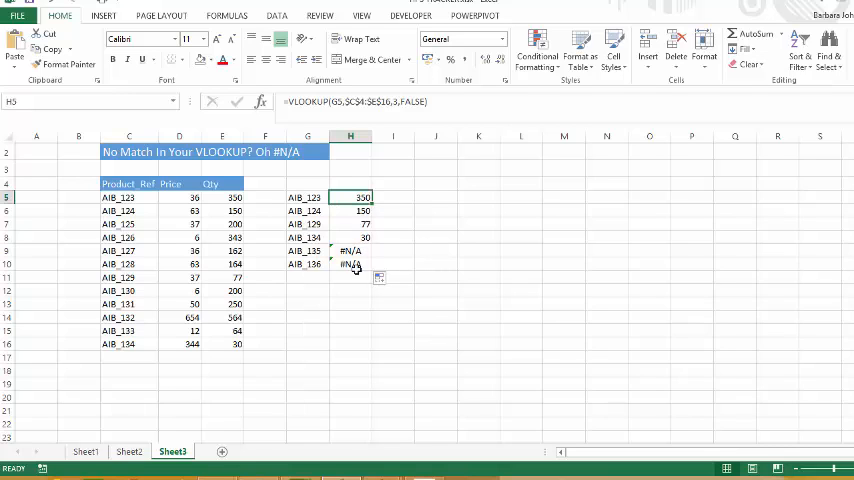
mouse_move(336, 320)
type("IFERROR(")
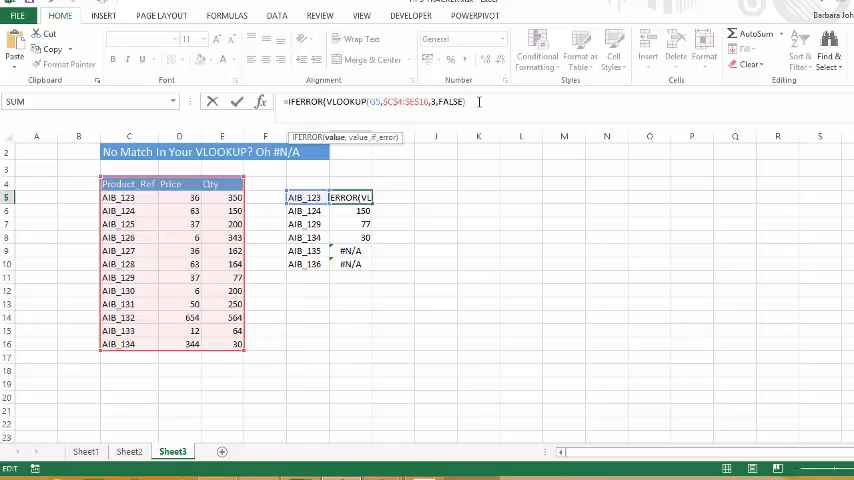
- Wrap H5's VLOOKUP in IFERROR with "No Match" as the fallback text
type(",")
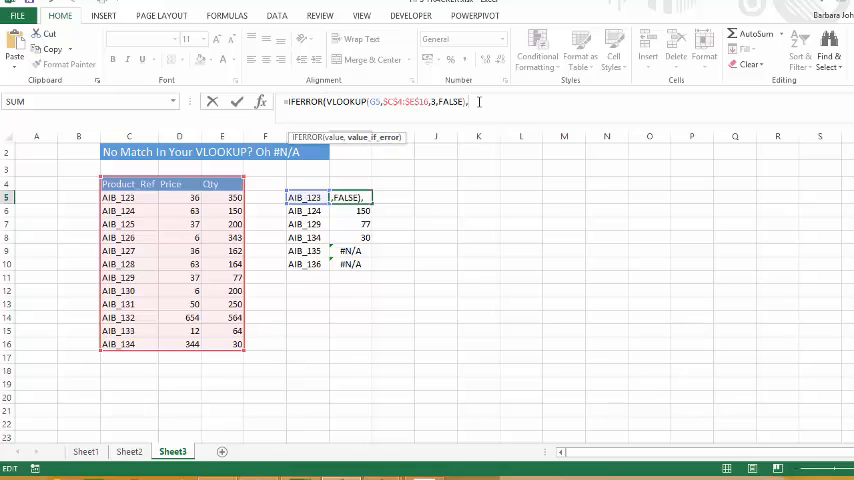
type(",@")
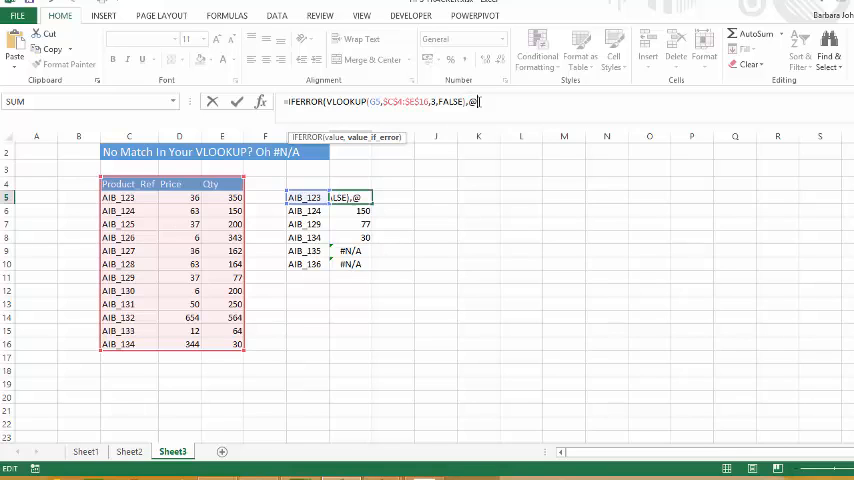
key("Backspace")
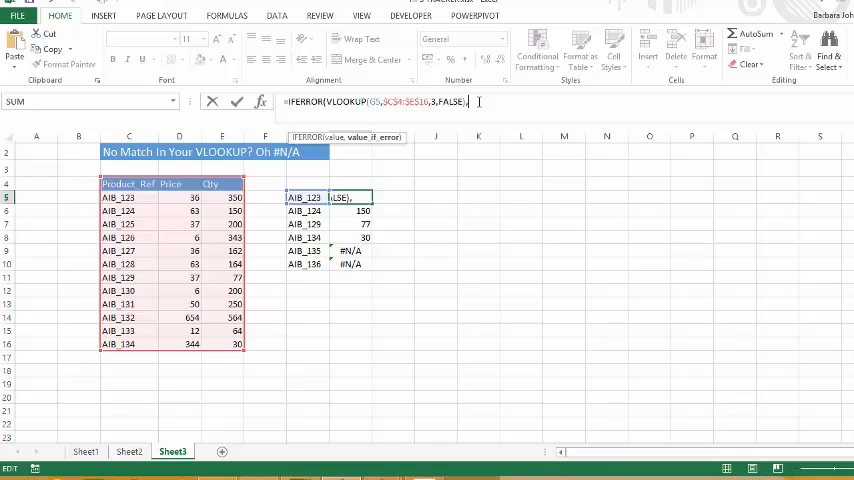
key("Backspace")
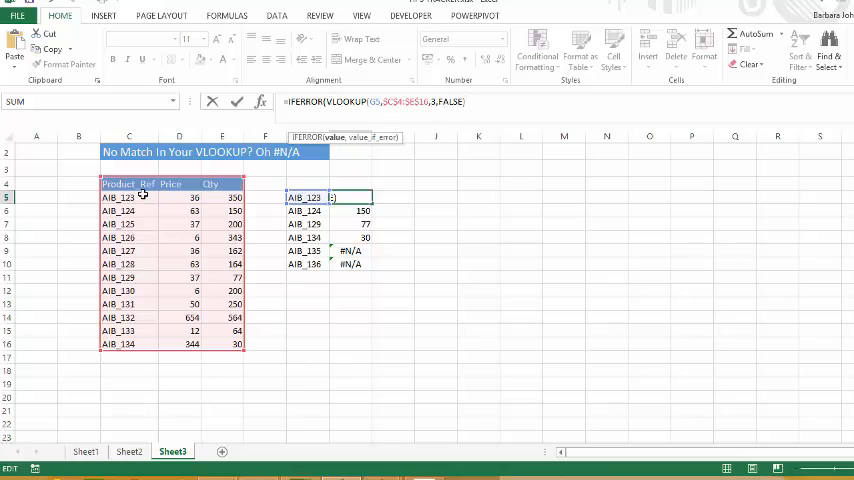
mouse_move(312, 230)
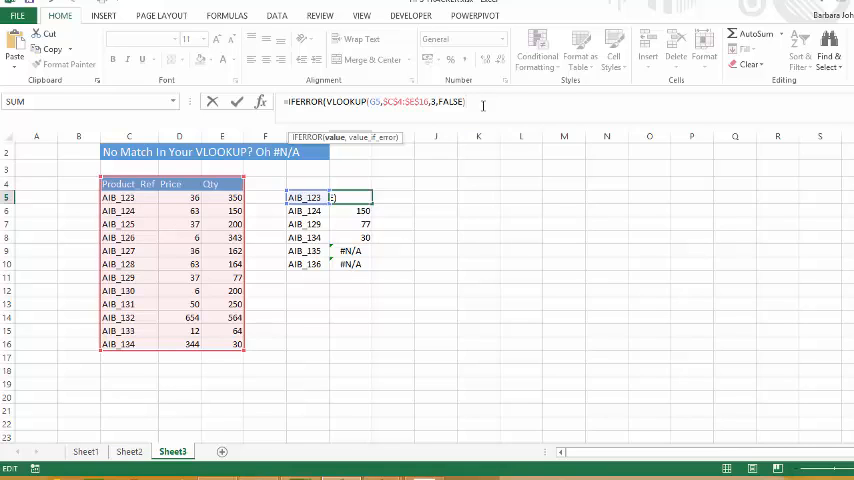
type(",")
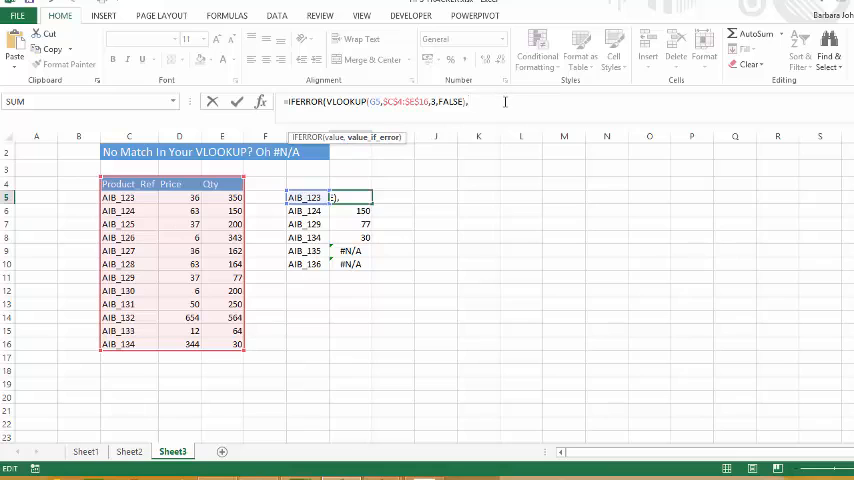
type("\"No Matc")
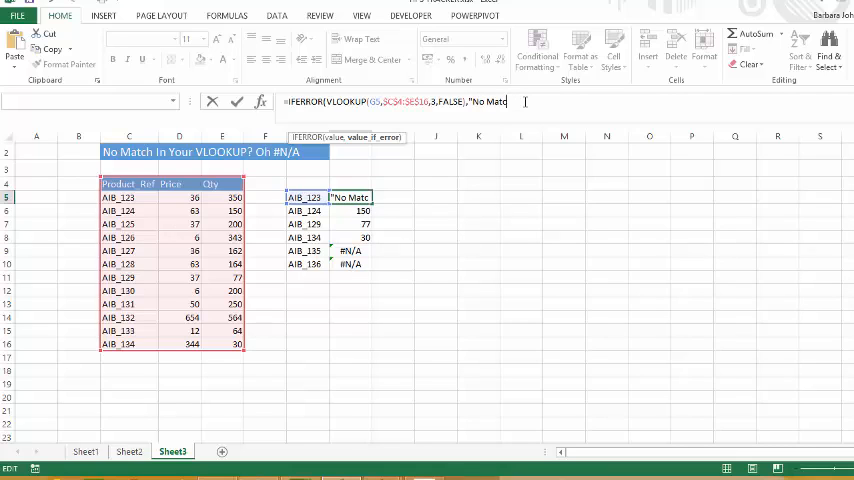
type("h")
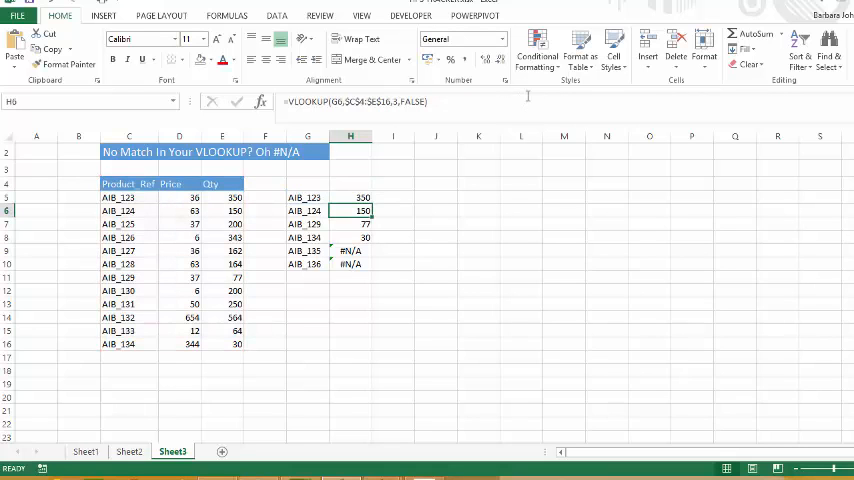
- Copy the IFERROR lookup from H5 down to H10 and verify the copied formulas
left_click(350, 196)
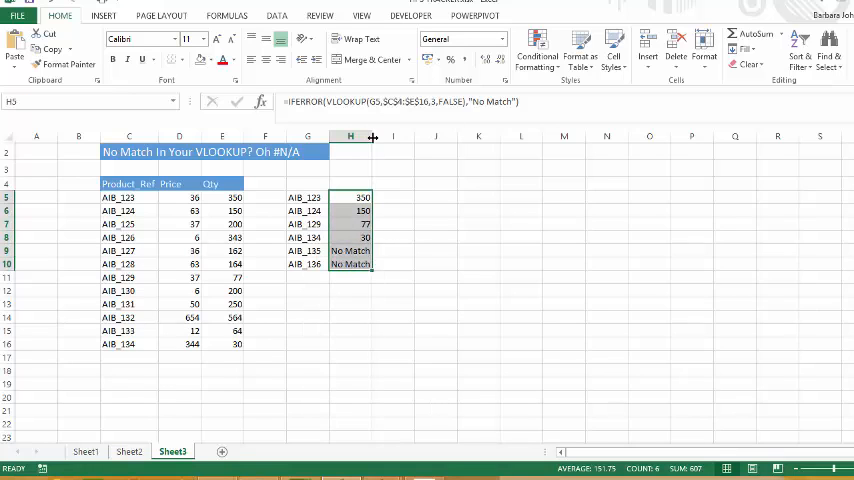
left_click(352, 210)
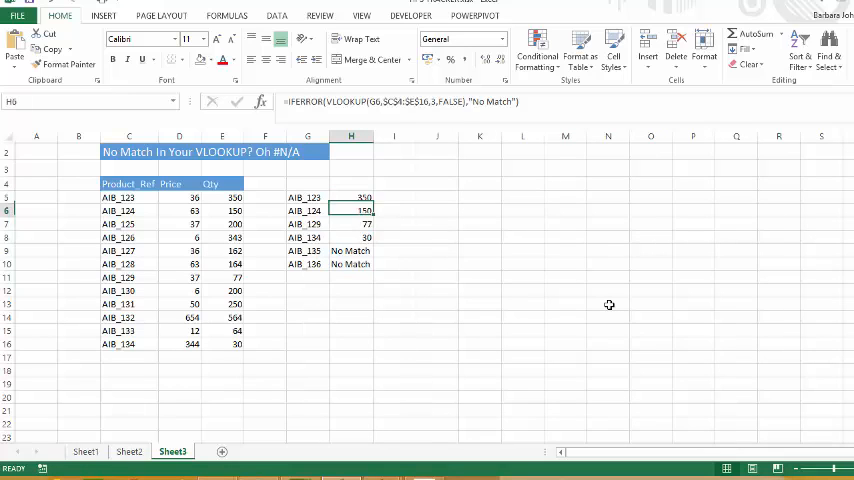
left_click(352, 264)
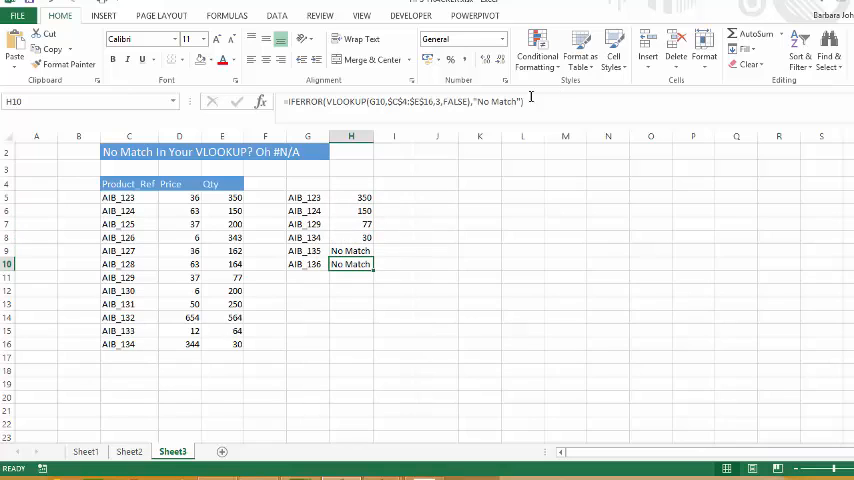
double_click(352, 264)
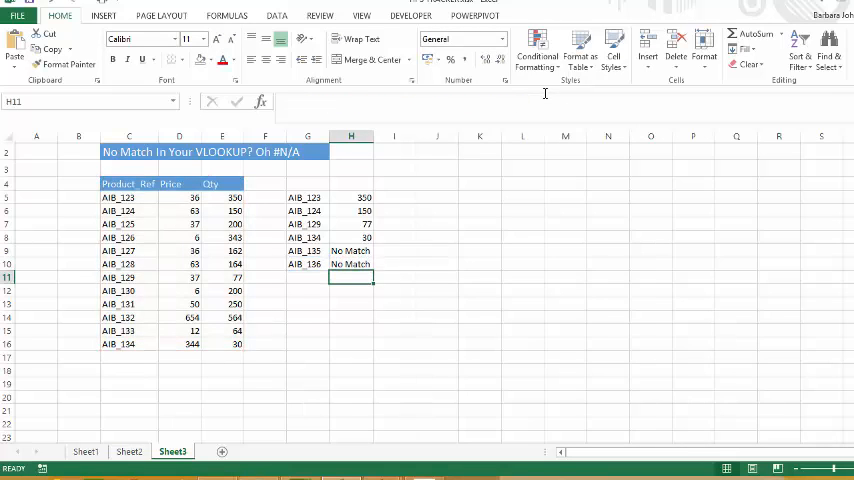
left_click(352, 196)
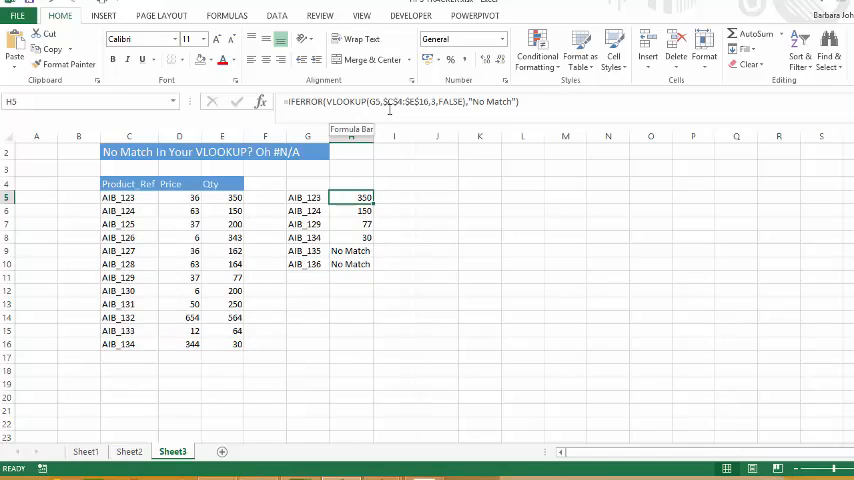
- Replace "No Match" with "No Value" in H5 and refill down to H10
left_click(352, 250)
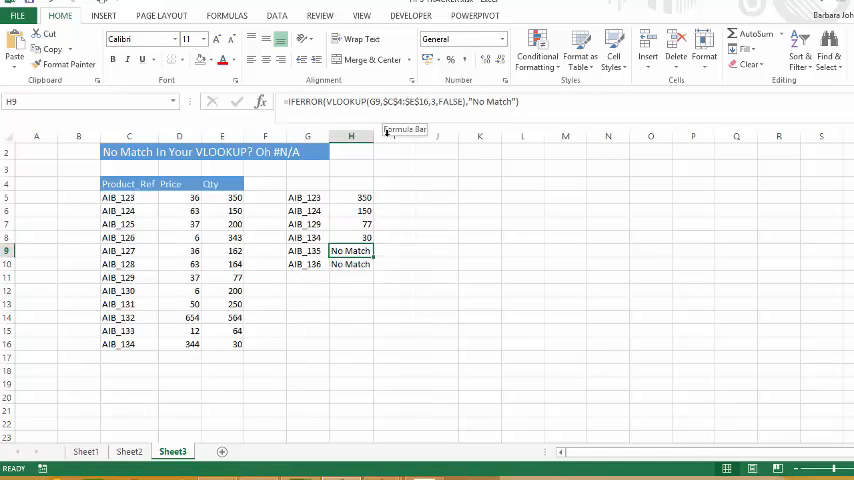
left_click(352, 196)
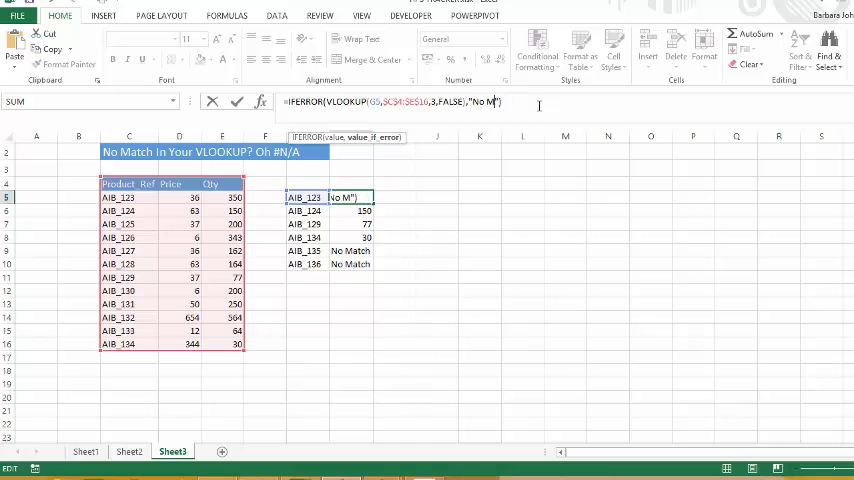
type("Value")
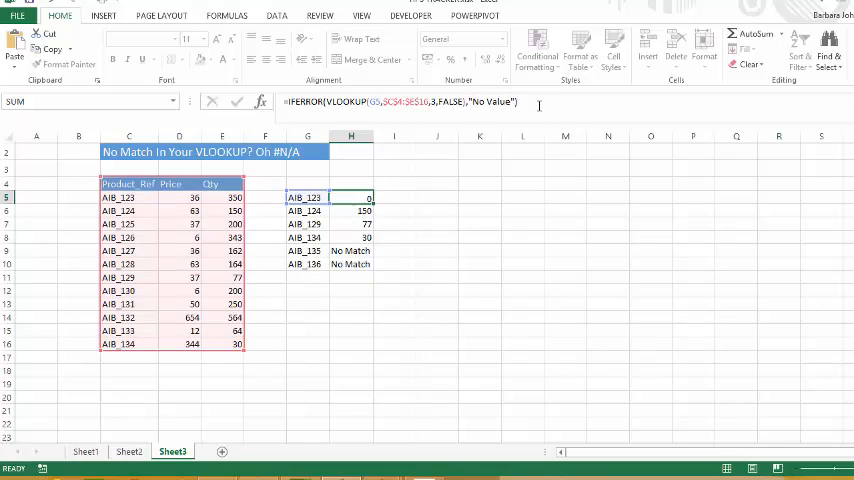
key("Return")
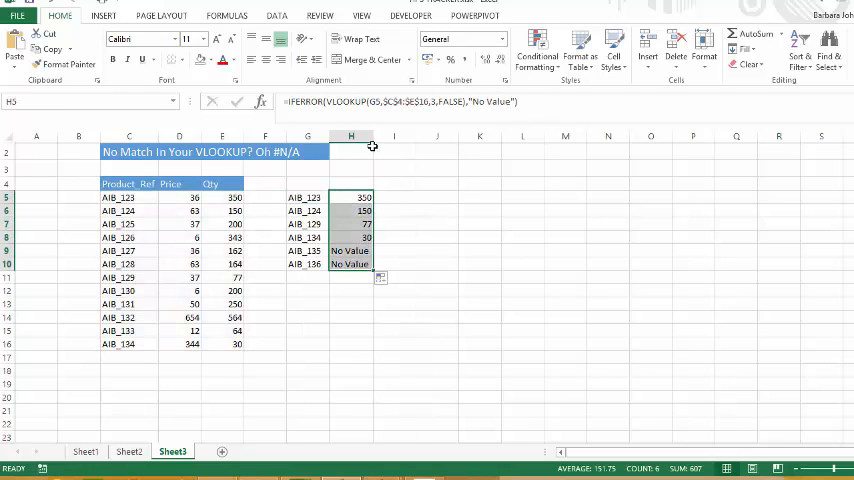
mouse_move(380, 186)
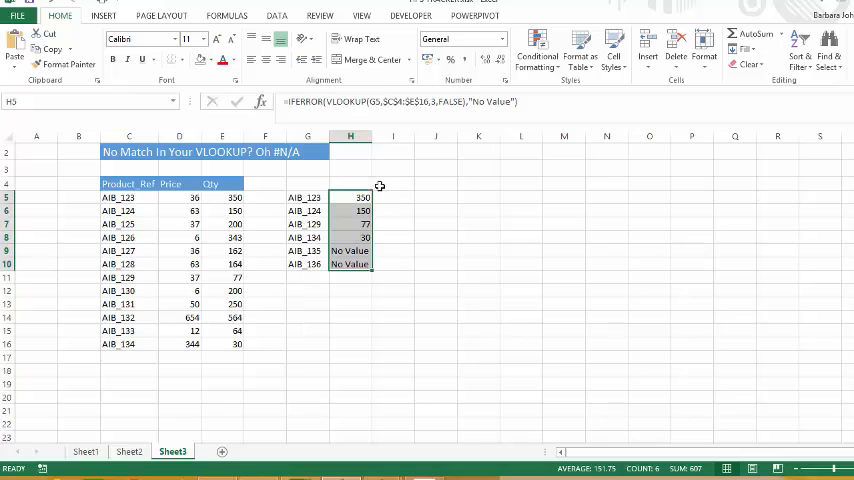
left_click(392, 224)
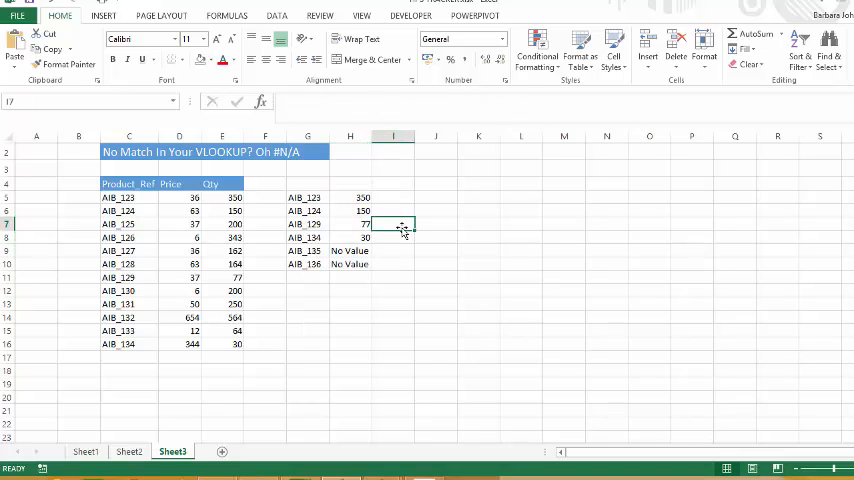